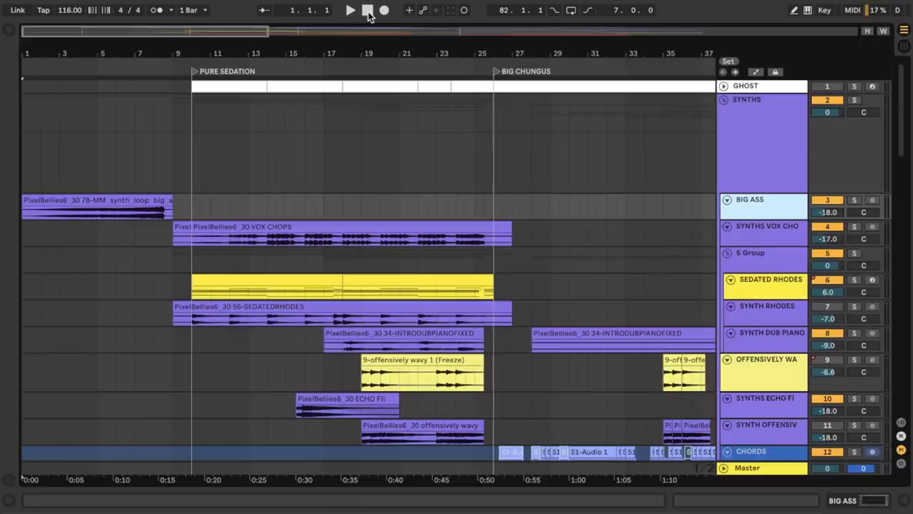
- Play the song and select the SEDATED RHODES clip to reveal its device chain
left_click(351, 10)
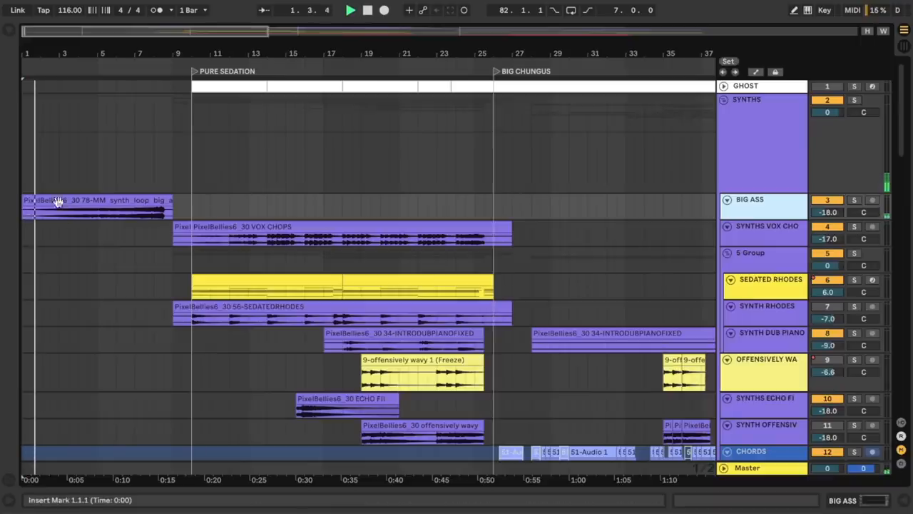
left_click(853, 199)
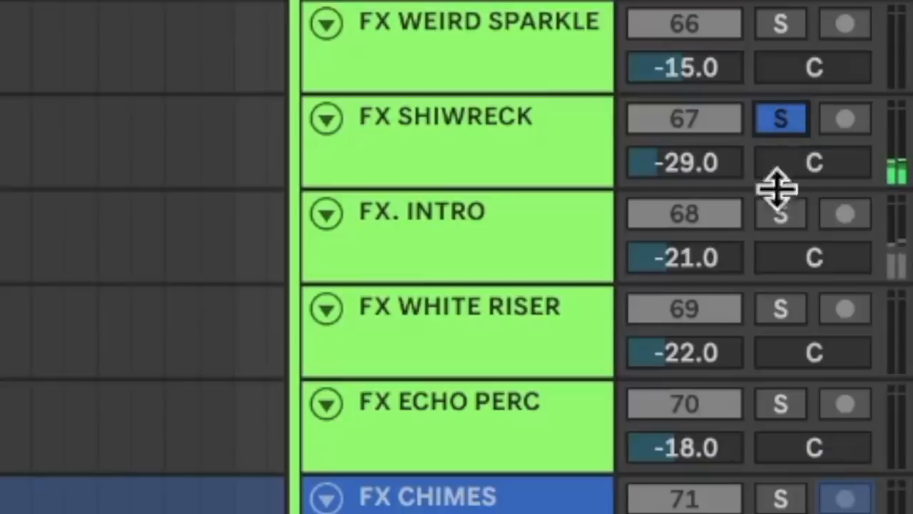
left_click(779, 212)
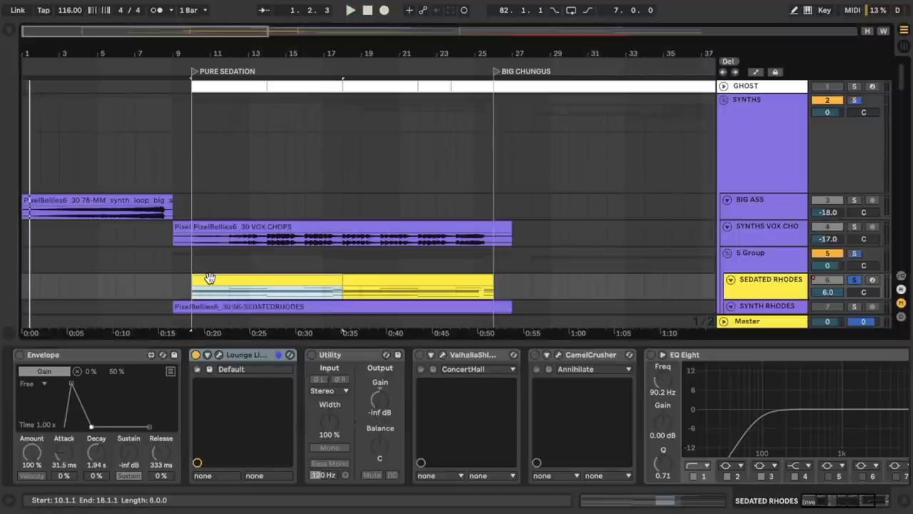
left_click(349, 10)
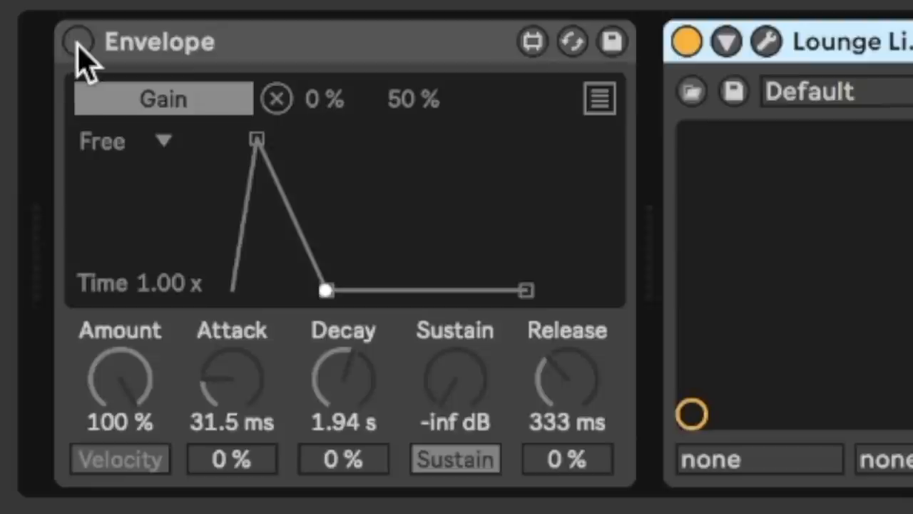
- Switch the Envelope effect back on and lower the Utility gain to -3.55 dB
left_click(77, 40)
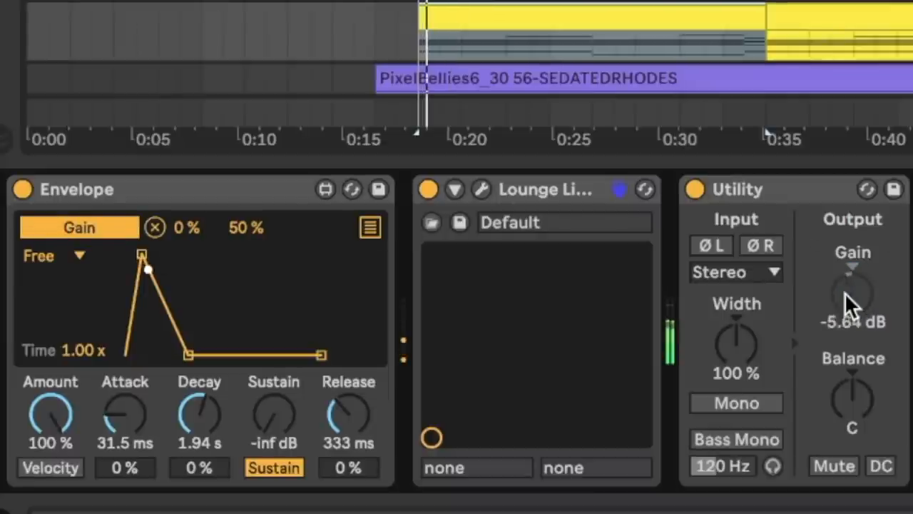
left_click_drag(853, 295, 854, 329)
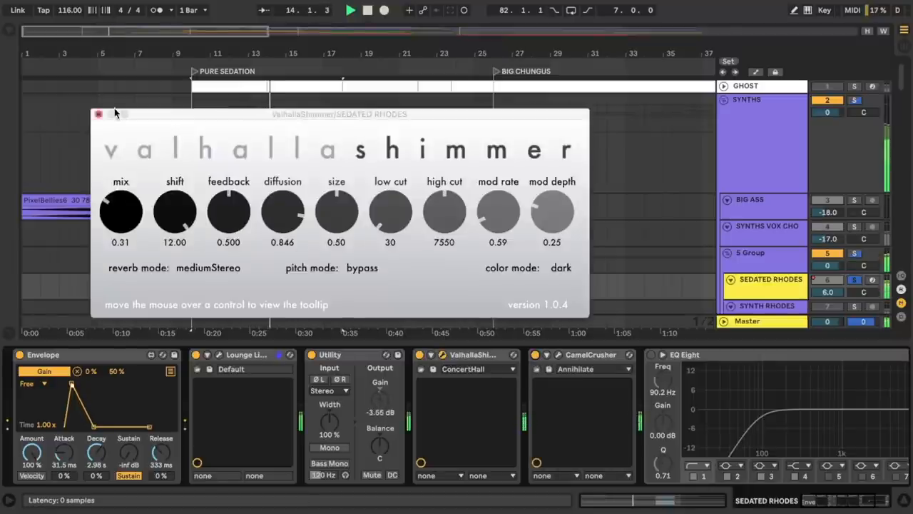
- Show the ValhallaShimmer reverb plug-in from the SEDATED RHODES chain
left_click(97, 115)
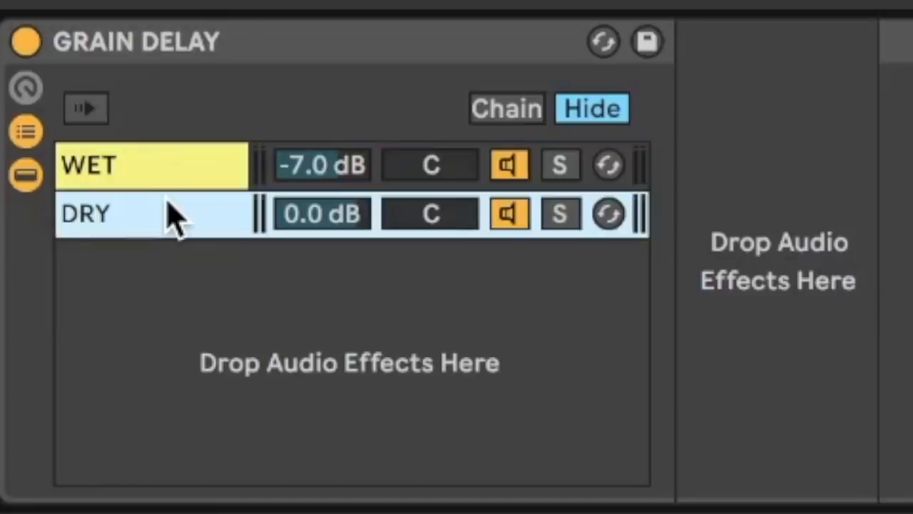
- Select the delay rack's DRY chain and lower the Grain Delay pitch amount
left_click(561, 214)
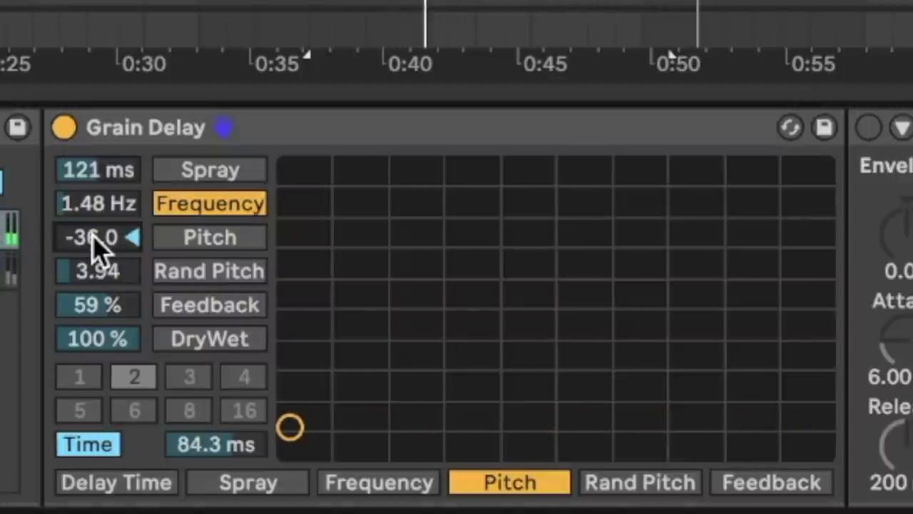
left_click_drag(97, 237, 97, 214)
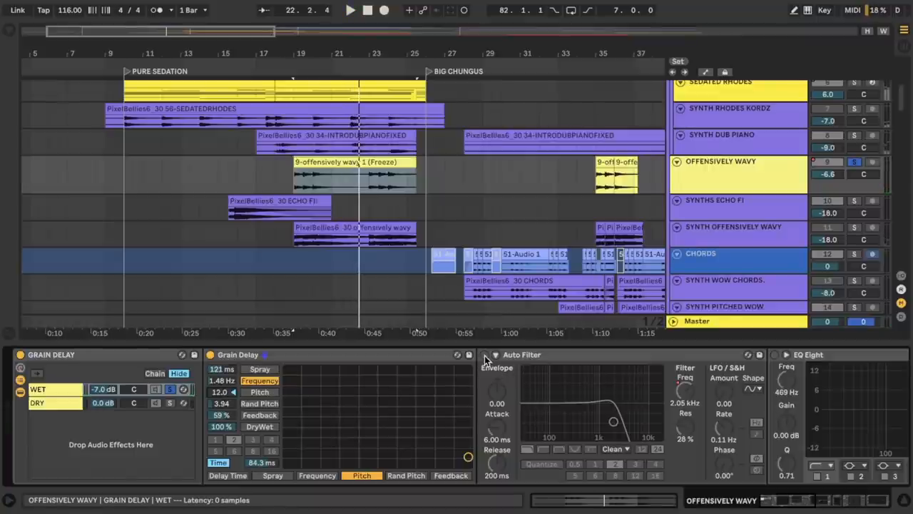
left_click(351, 10)
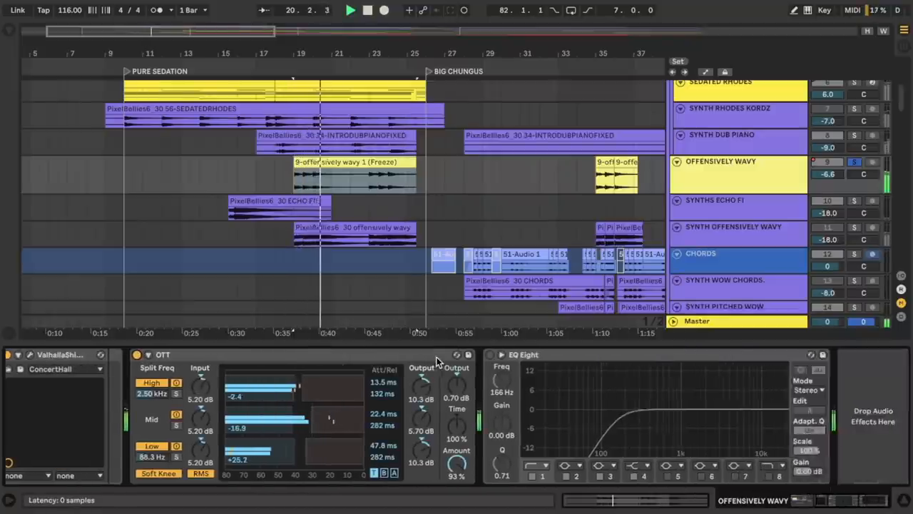
- Scroll the device chain to reveal ValhallaShimmer, OTT and EQ Eight
left_click(808, 429)
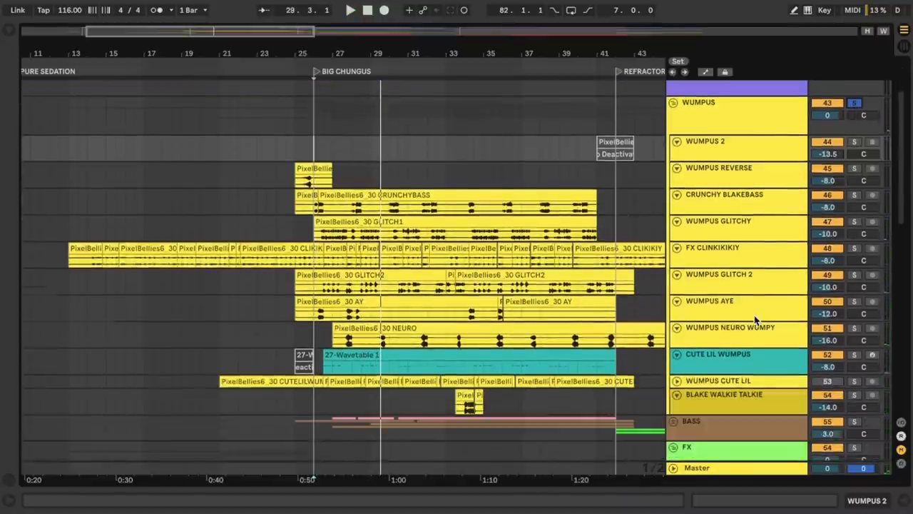
- Navigate to the WUMPUS bass tracks, select WUMPUS GLITCHY, then CUTE LIL WUMPUS
left_click(724, 194)
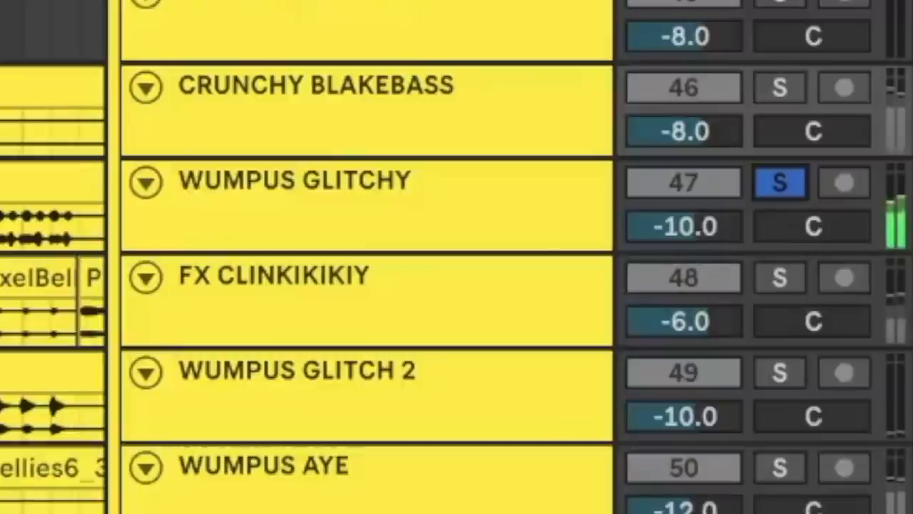
left_click(371, 203)
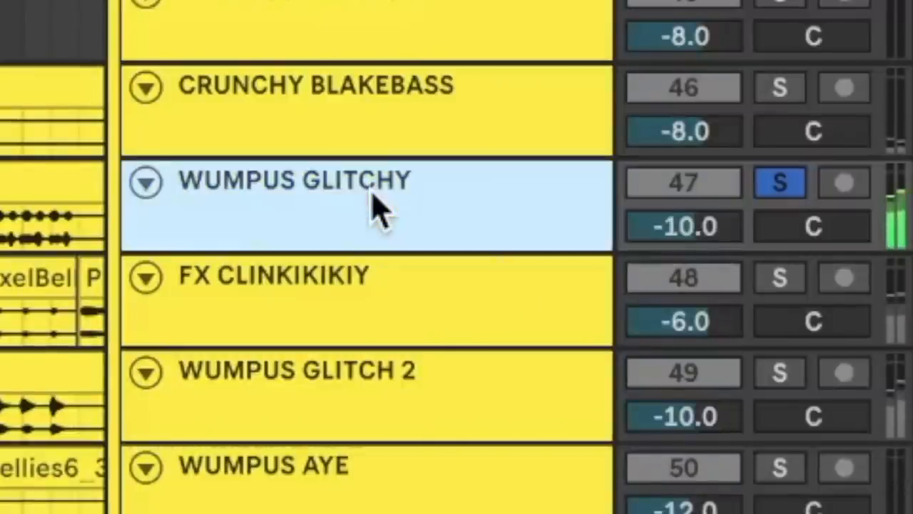
mouse_move(814, 250)
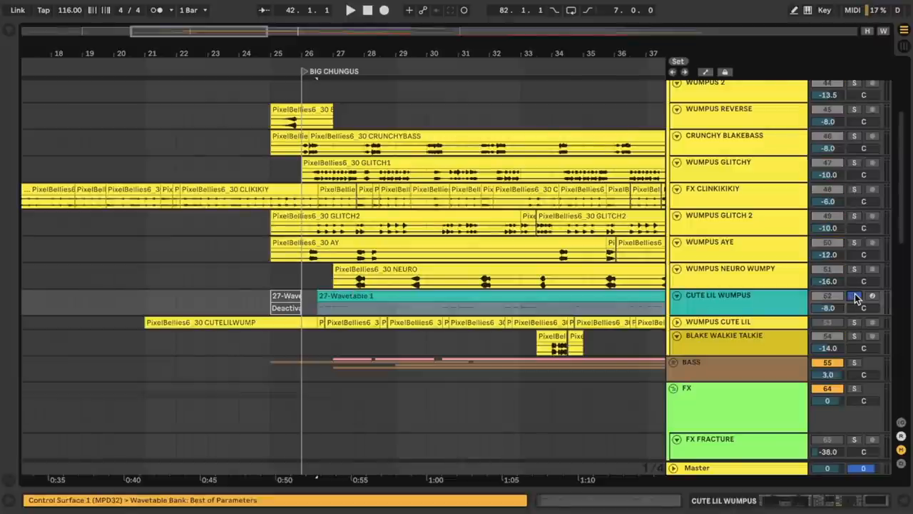
left_click(853, 294)
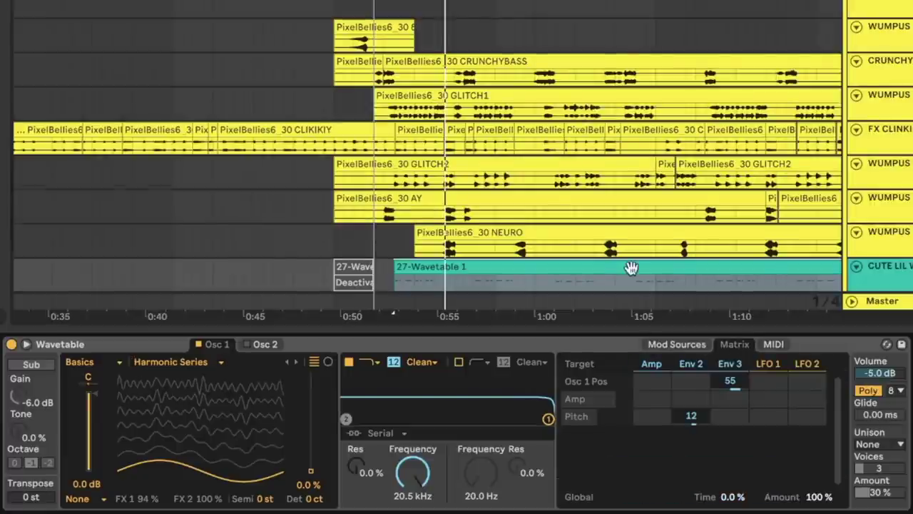
- Scroll the Wavetable synth into view and nudge its filter Frequency knob
scroll("down", 3)
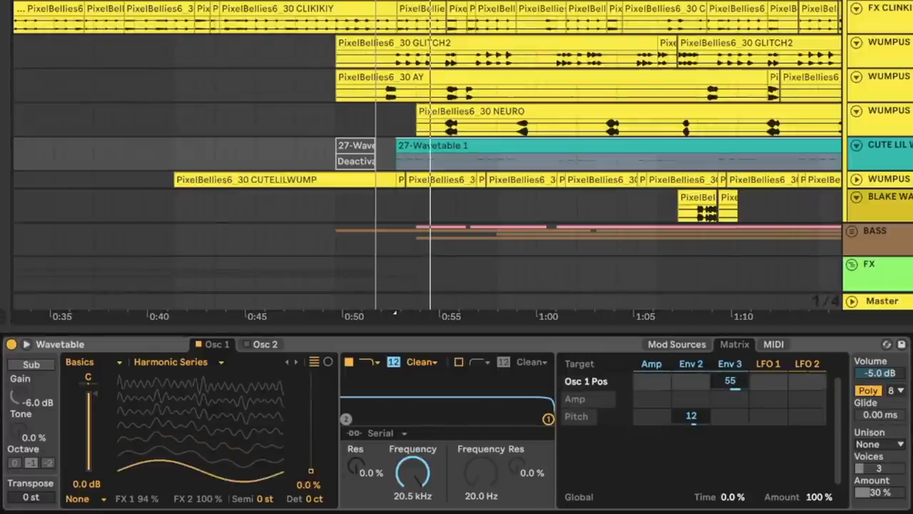
left_click_drag(311, 470, 311, 445)
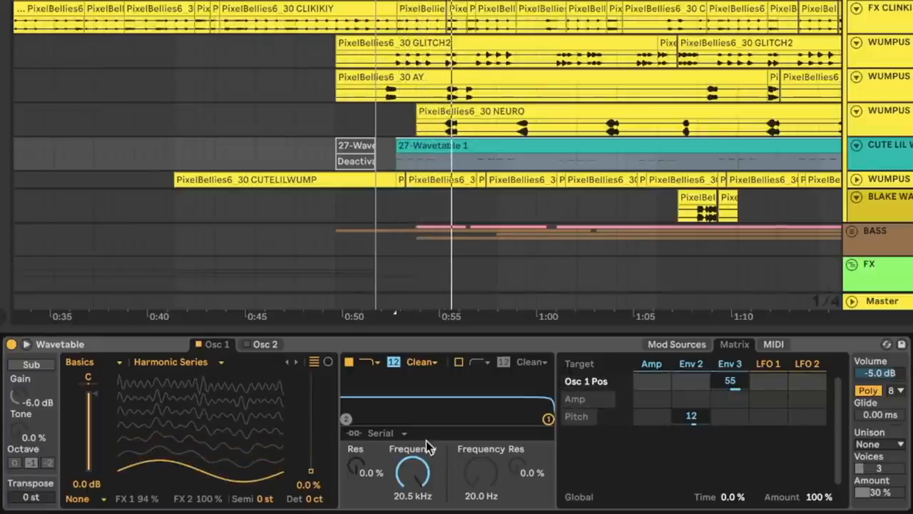
left_click(642, 362)
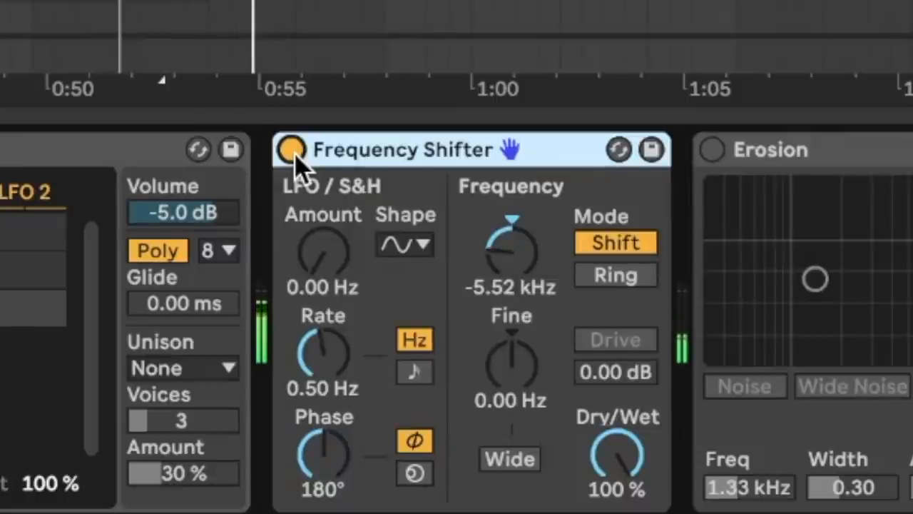
mouse_move(530, 283)
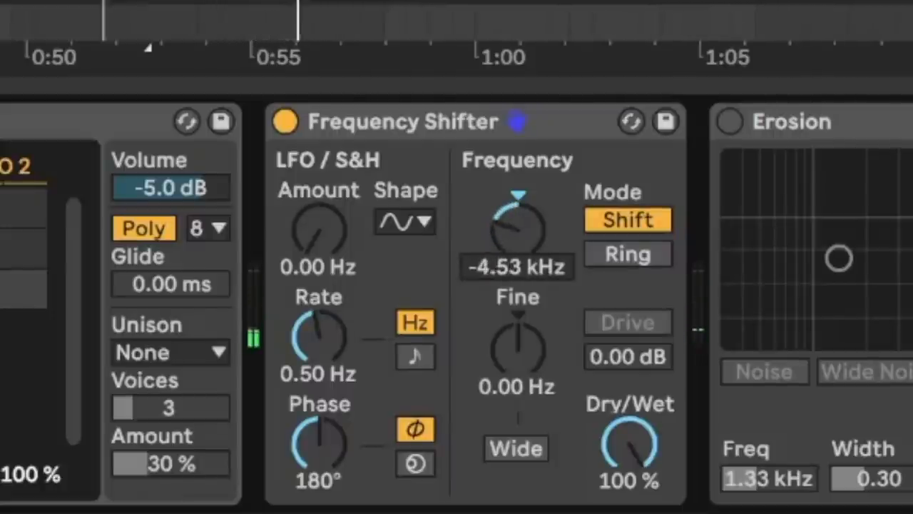
- Sweep the Frequency Shifter up toward -2.81 kHz and back down to about -5.47 kHz
left_click_drag(516, 228, 525, 207)
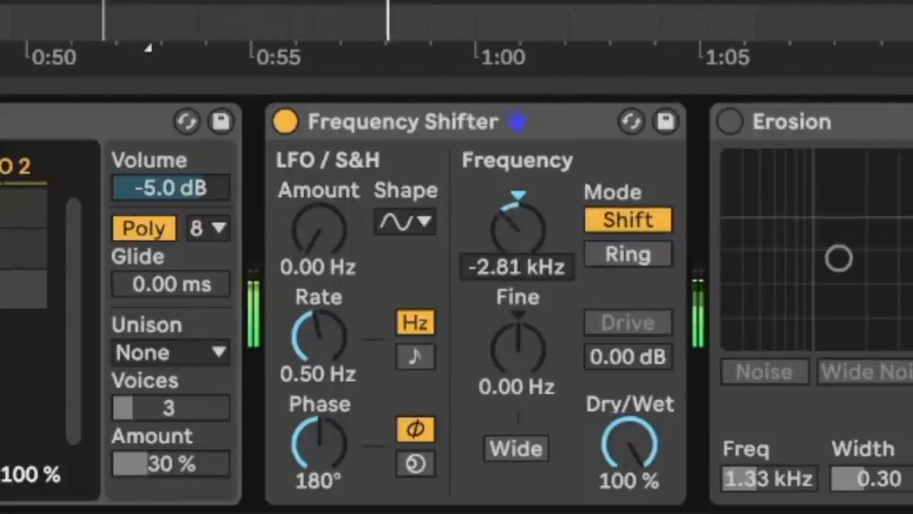
left_click_drag(517, 229, 513, 243)
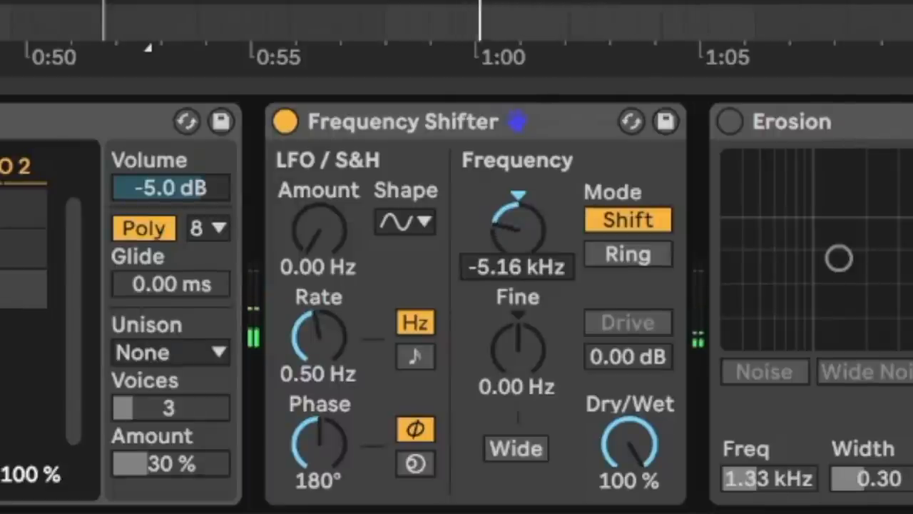
left_click_drag(516, 228, 528, 242)
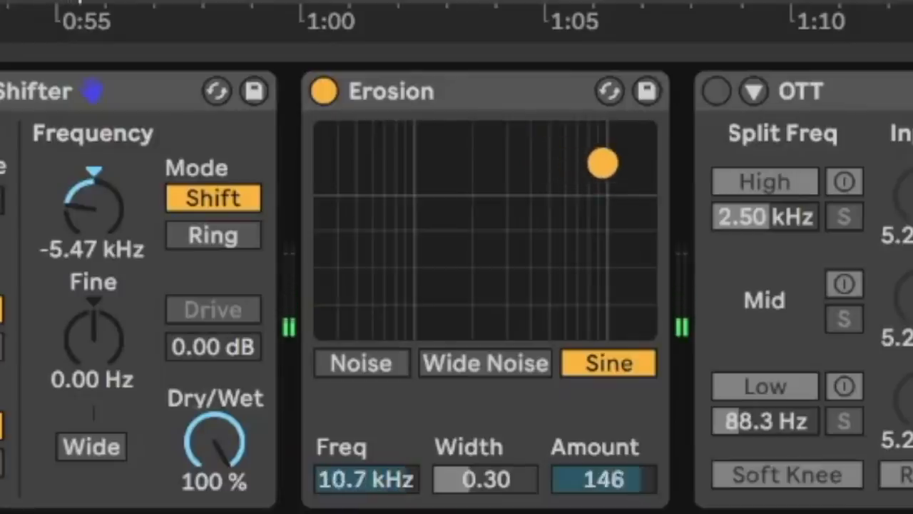
- Sweep the Erosion XY pad down to about 1.17 kHz frequency and 38.5 amount
left_click_drag(602, 162, 485, 170)
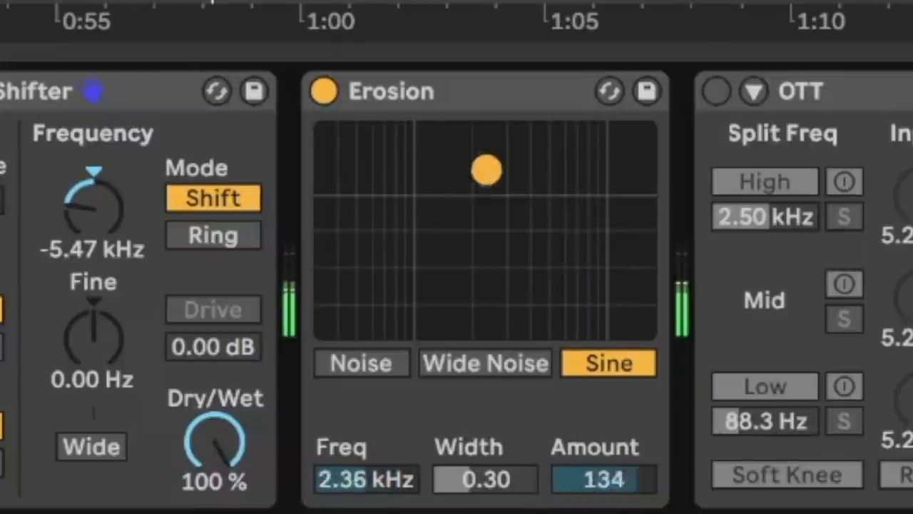
left_click_drag(487, 168, 434, 242)
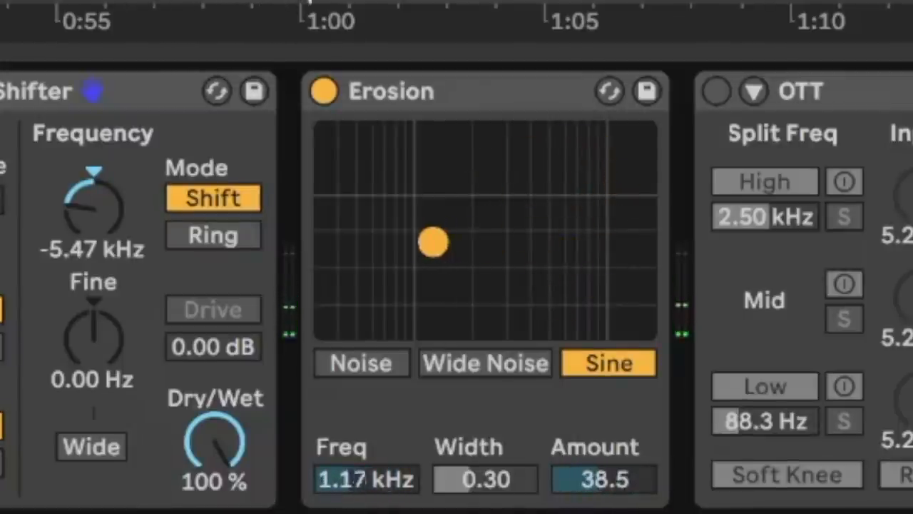
left_click_drag(434, 241, 455, 212)
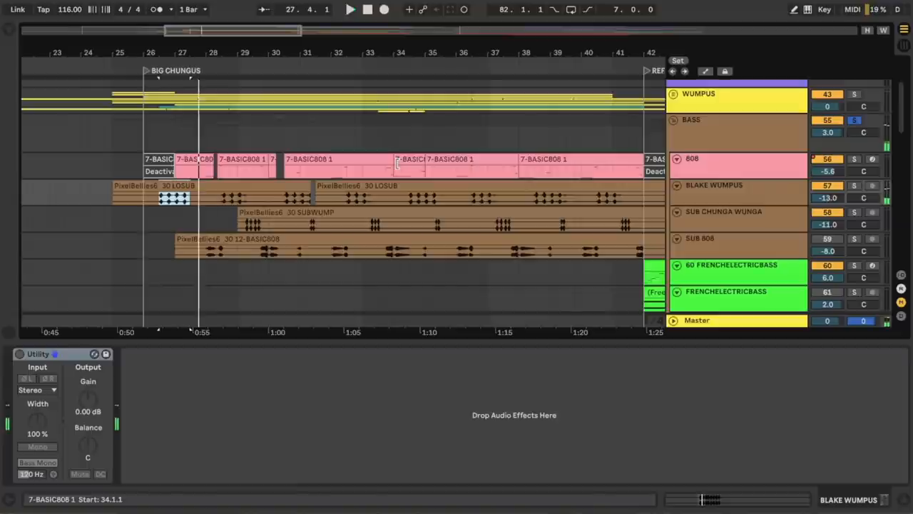
- Select the sub bass track to show its Operator synth
left_click(713, 166)
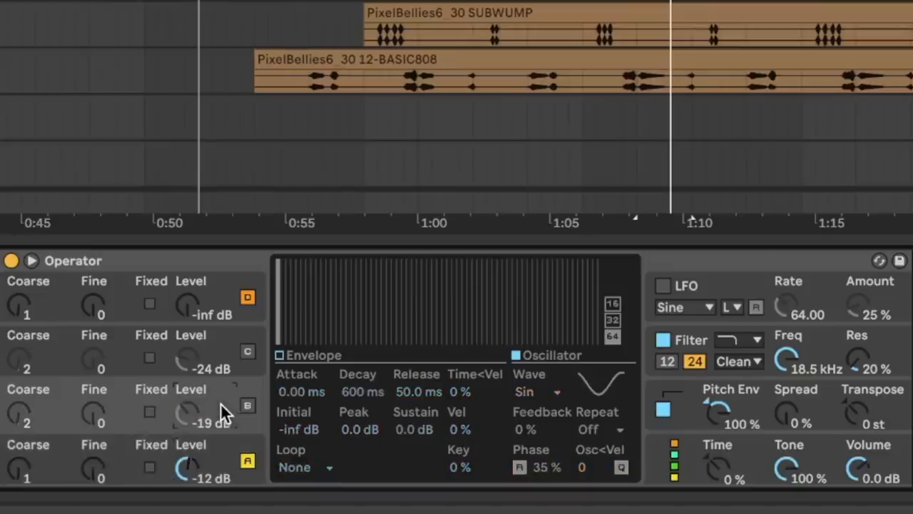
- Select Operator's oscillator B, retune it to coarse 2 and lower its level to about -18 dB
left_click(248, 408)
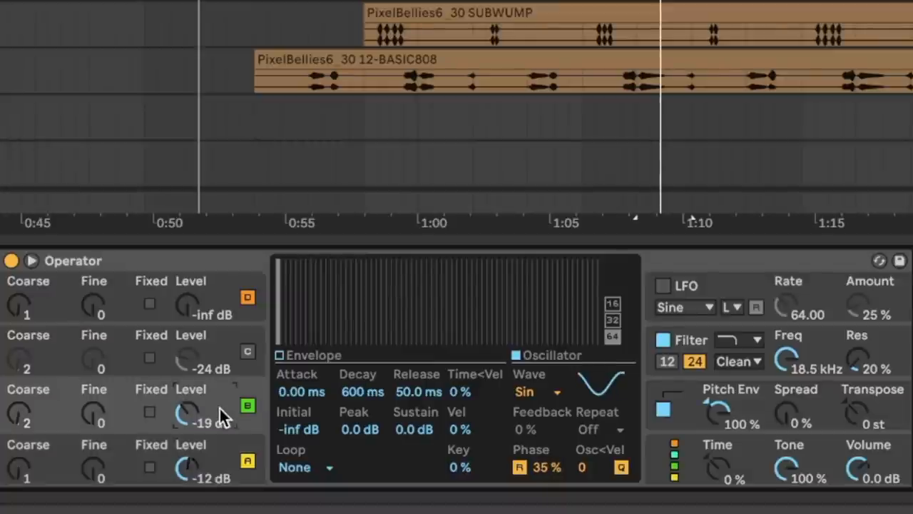
mouse_move(517, 421)
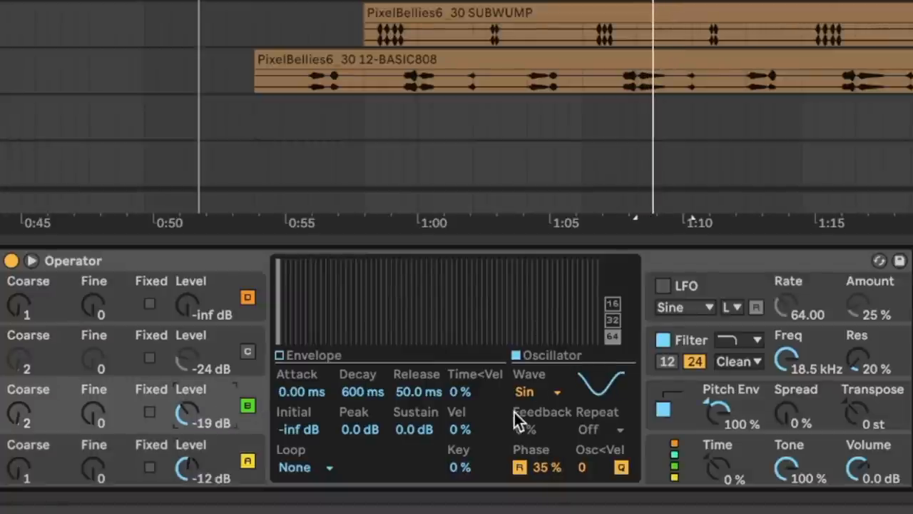
mouse_move(227, 417)
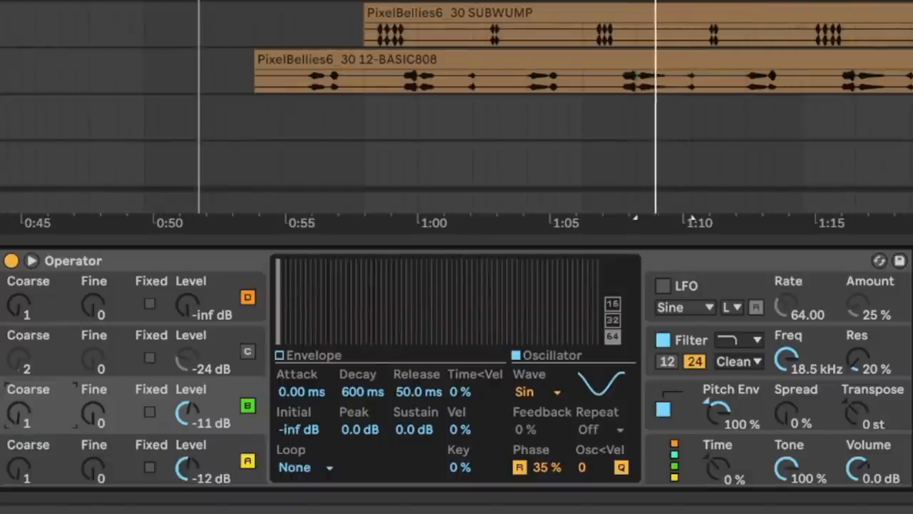
left_click_drag(189, 412, 188, 428)
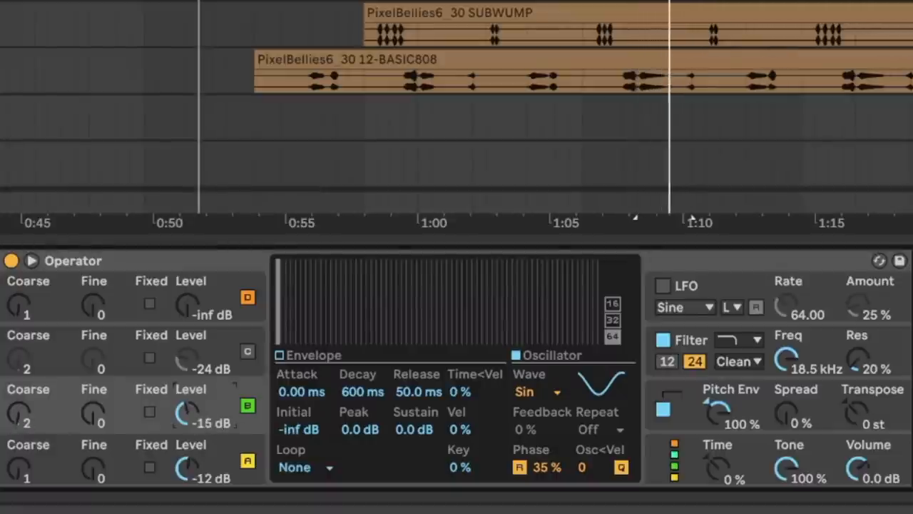
left_click_drag(189, 414, 188, 425)
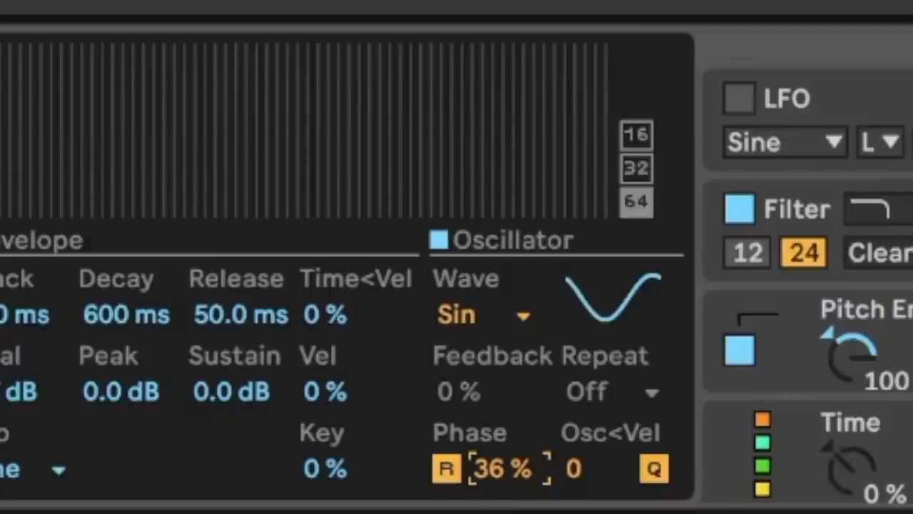
- Nudge Operator's oscillator starting phase to 36%
left_click_drag(499, 468, 500, 457)
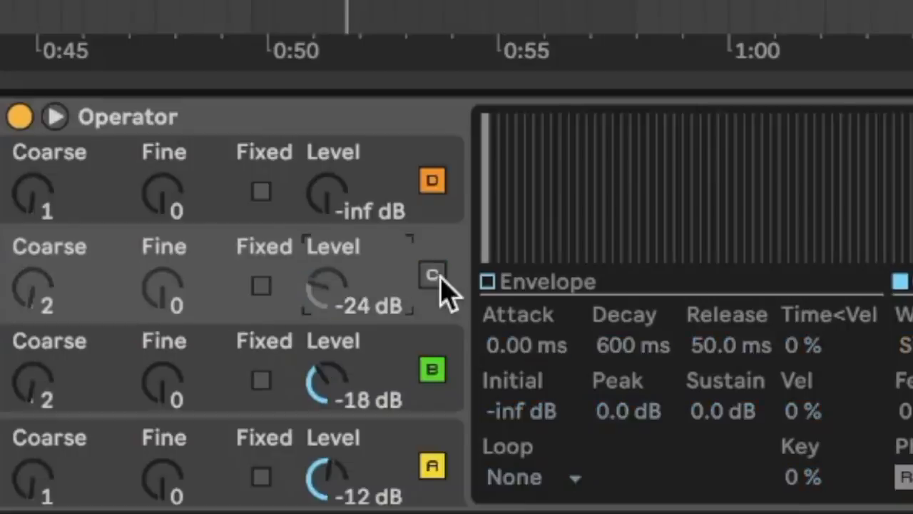
- Select oscillator C in Operator and lower its level knob
left_click(431, 275)
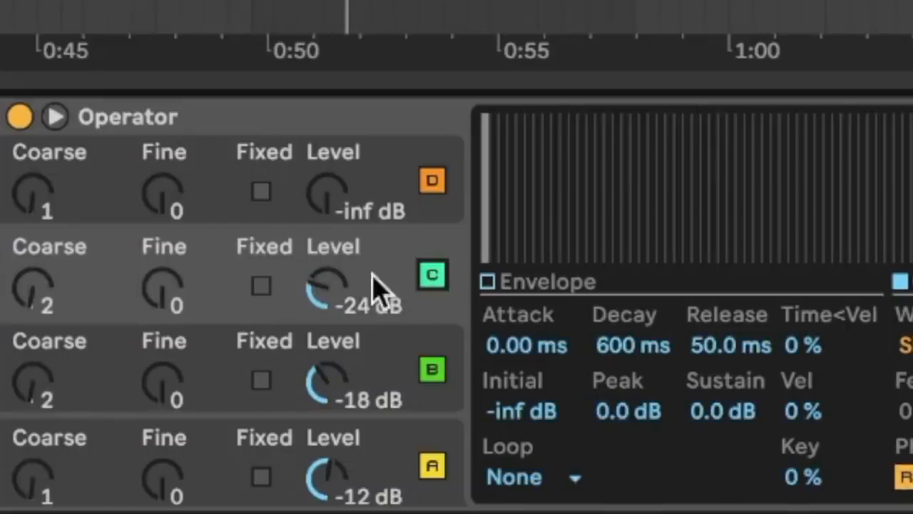
left_click_drag(328, 285, 335, 271)
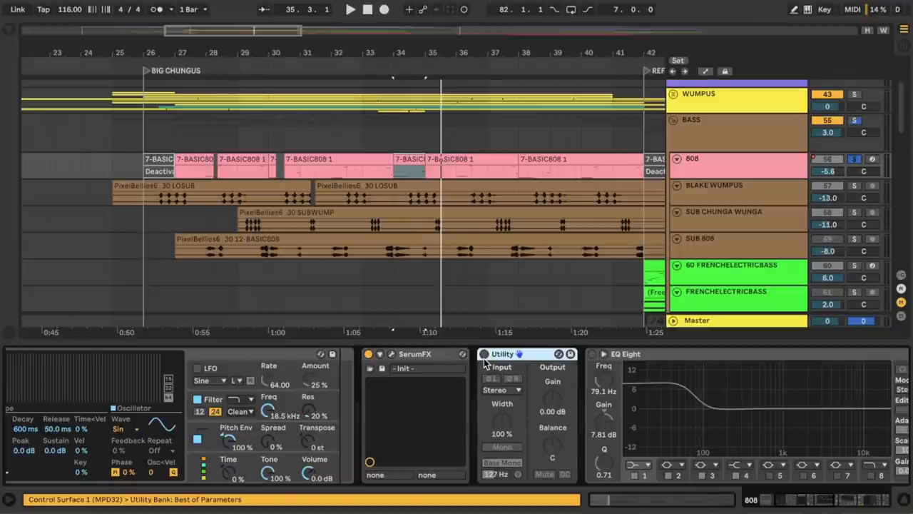
- Fold the BASS group to reveal its Limiter and sidechained Compressor chain
left_click(502, 462)
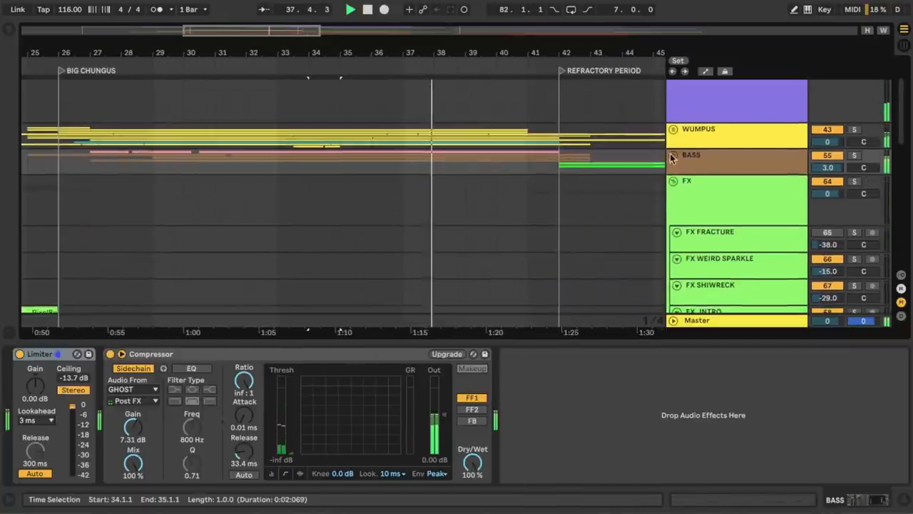
- Unfold the BASS group to reveal its tracks including 60 FRENCHELECTRICBASS
left_click(675, 128)
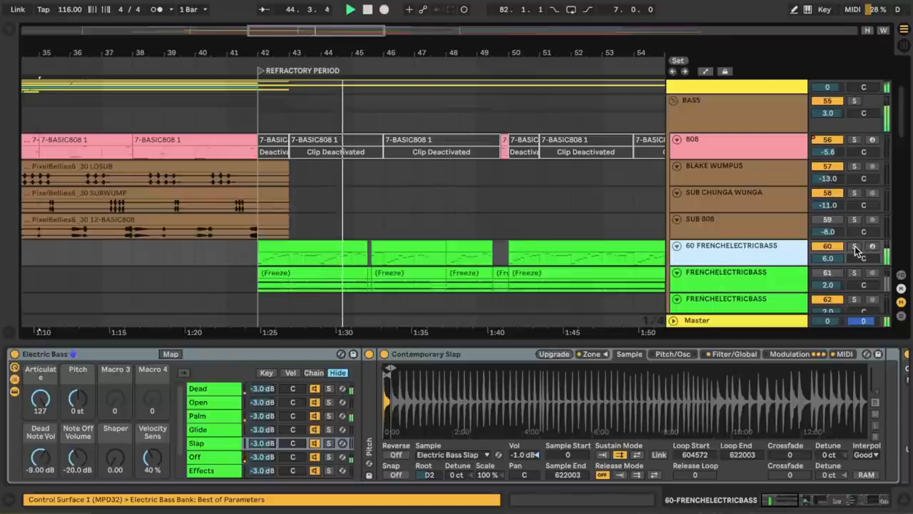
left_click(853, 245)
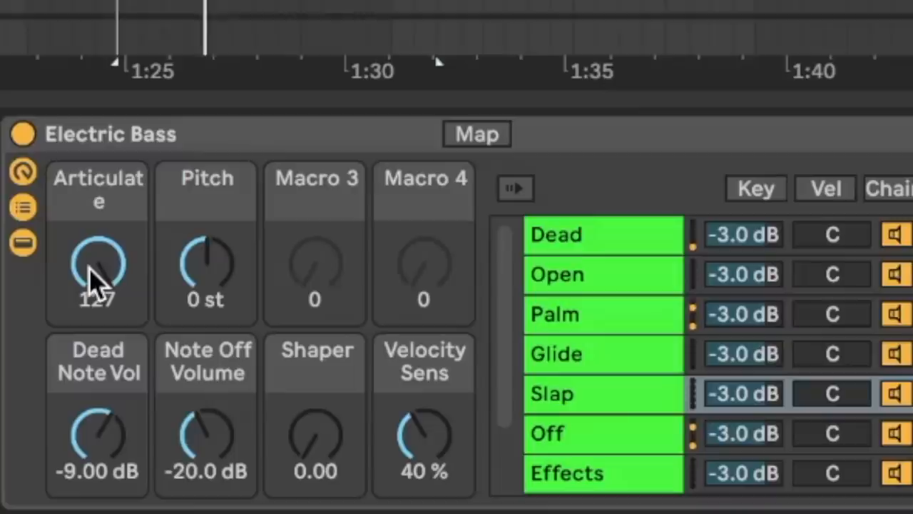
mouse_move(321, 292)
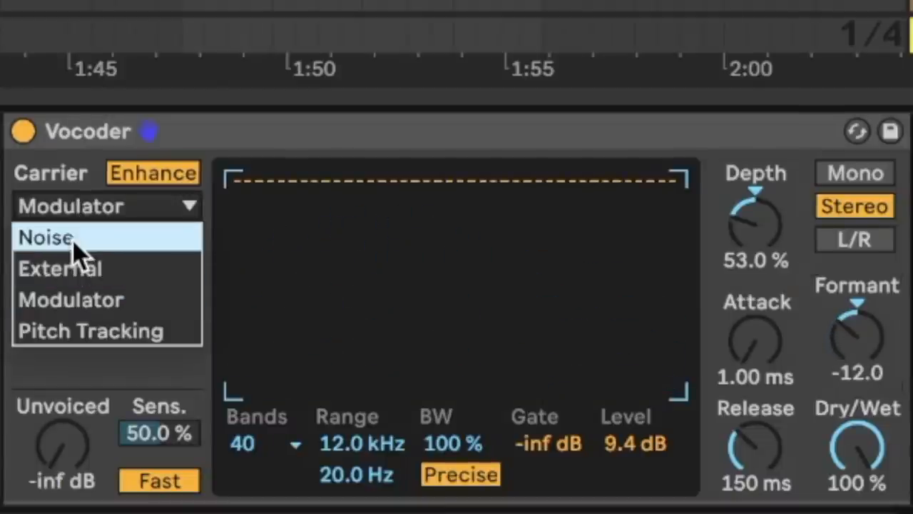
left_click(45, 237)
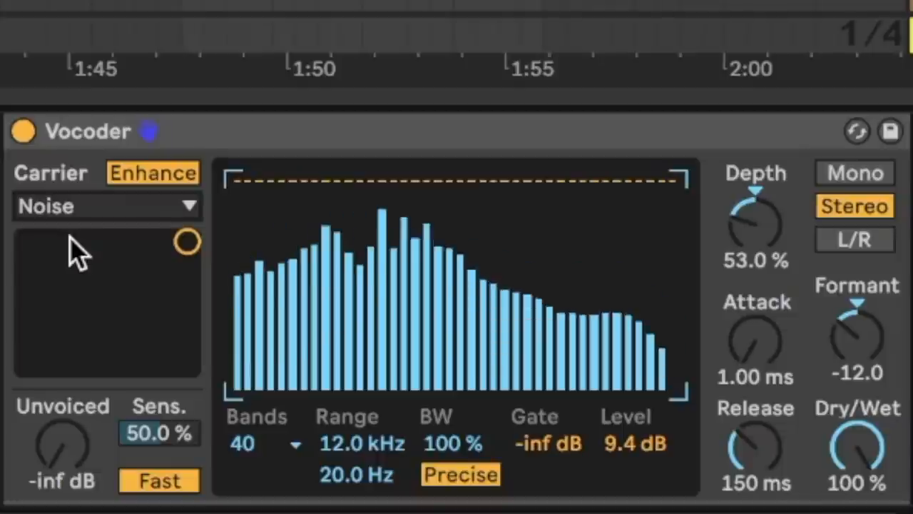
left_click(106, 206)
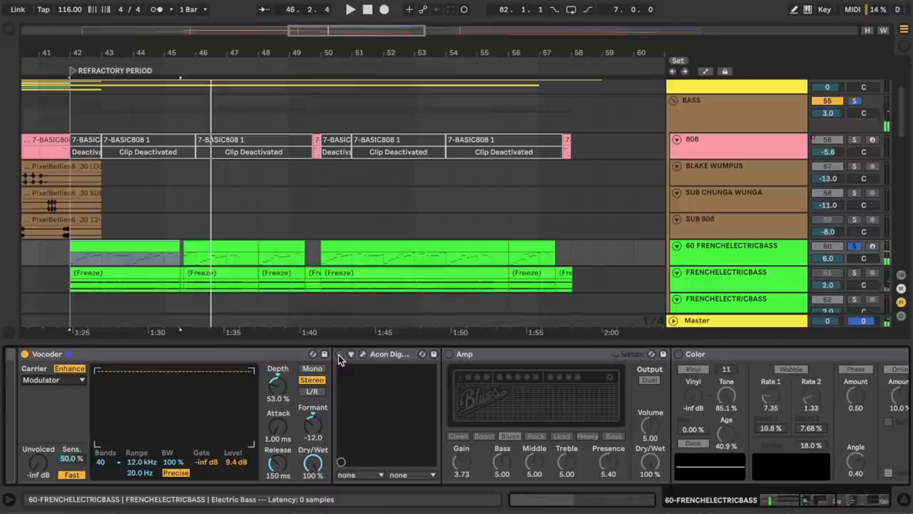
- View the Acon Digital Multiply chorus settings on the bass, then close the window
left_click(340, 354)
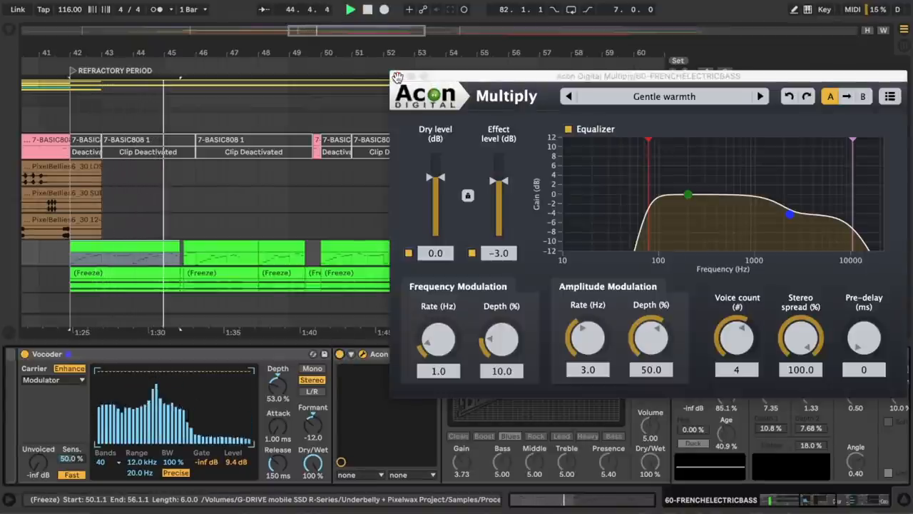
left_click(397, 77)
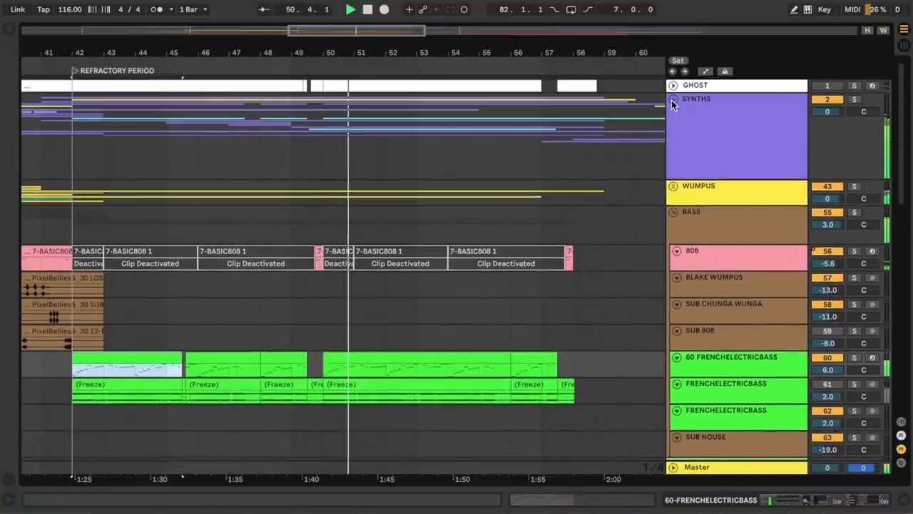
- Scroll the arrangement down to the STRINGS and ETHEREALGUITAR tracks
scroll("down", 3)
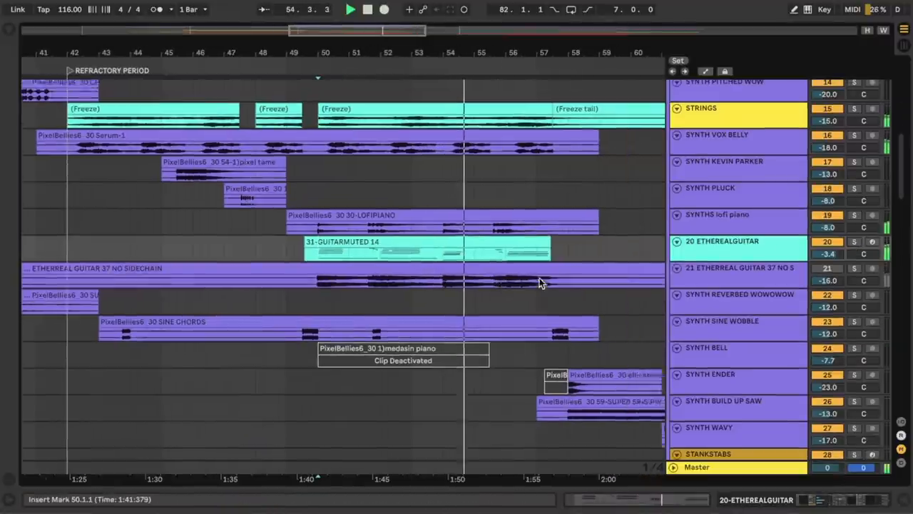
- Scroll the arrangement forward to the STANKSTABS group near the DISCO DEREK locator
scroll("right", 3)
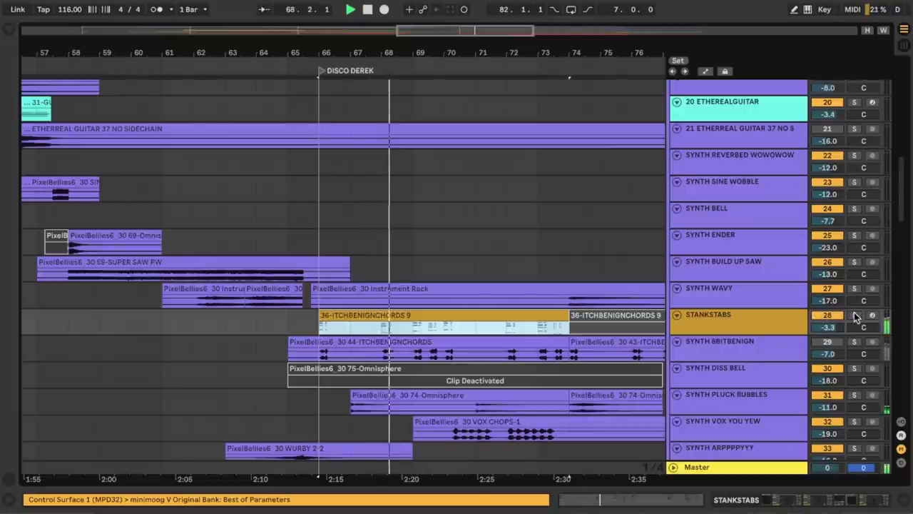
- Show the STANKSTABS chain past OTT and Erosion and view the ValhallaShimmer reverb settings
left_click(854, 315)
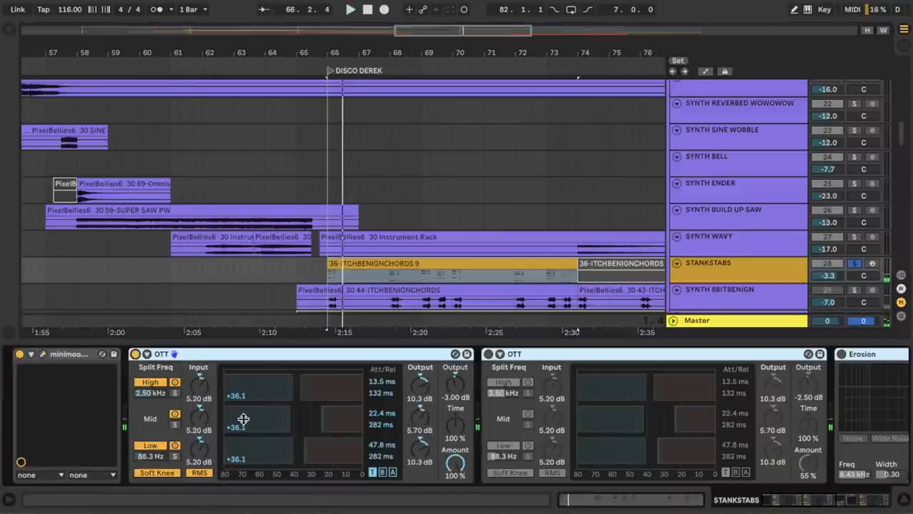
left_click(490, 354)
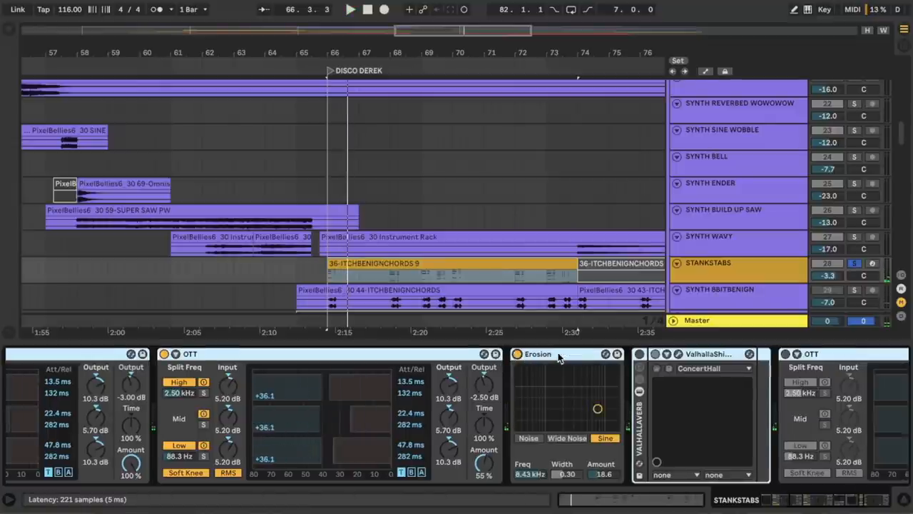
left_click(349, 8)
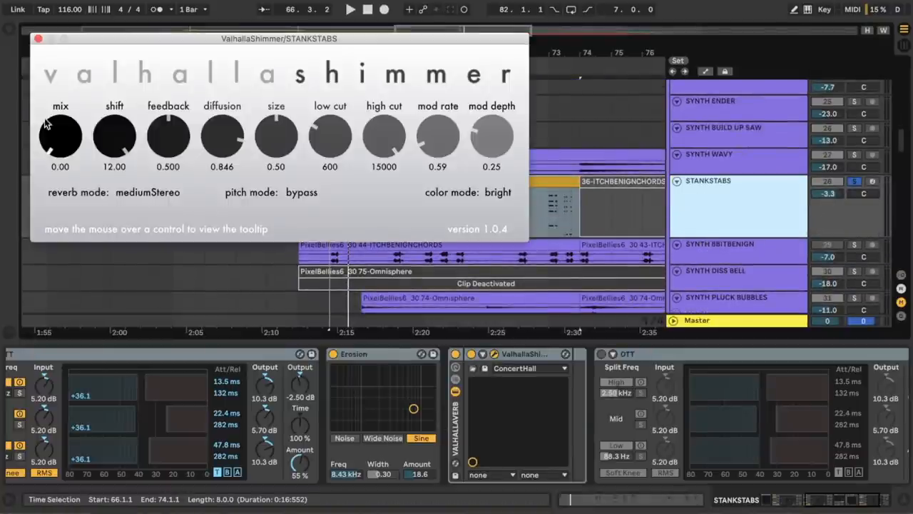
- Scroll the arrangement to the later stank stabs clips past bar 68
left_click_drag(60, 135, 60, 115)
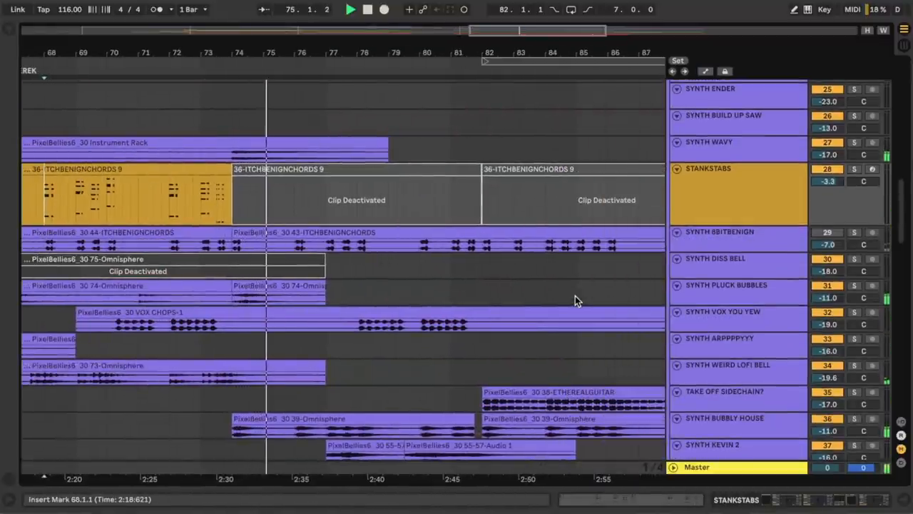
- Select the SYNTH SAN HOLO LEADISH track and bring up its Serum synth window
scroll("down", 3)
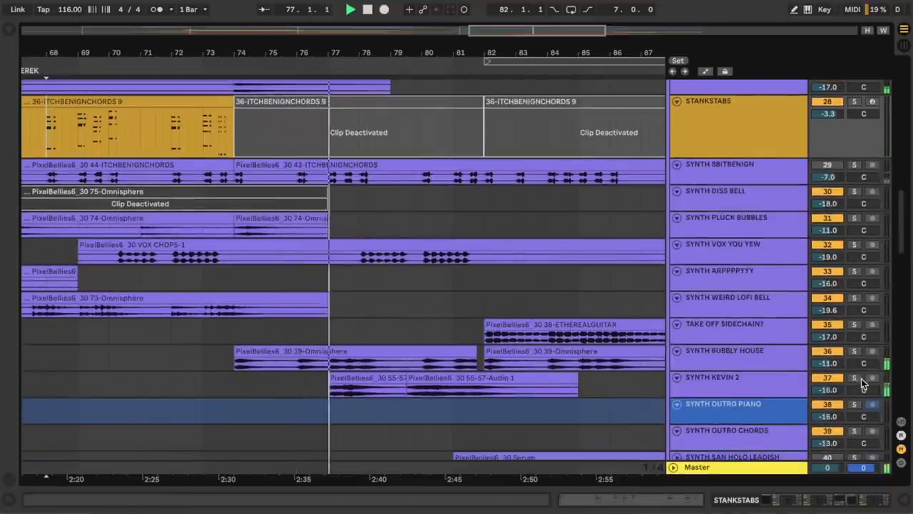
left_click(853, 377)
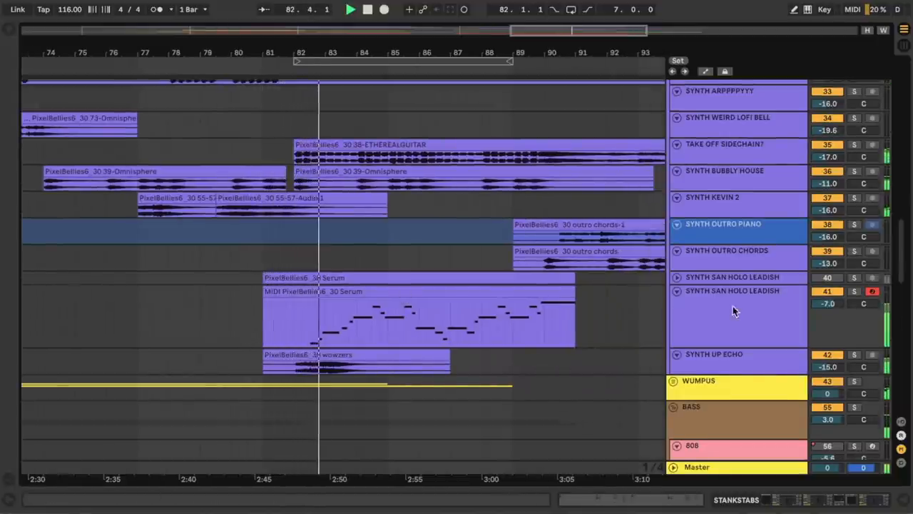
left_click(735, 314)
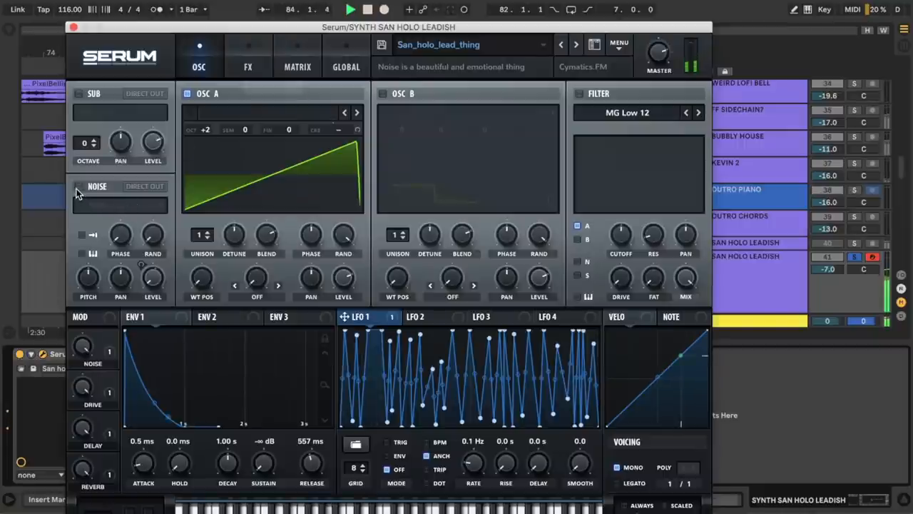
- Set Serum's noise source to the ARP circuit sample and close the Serum window
left_click(81, 185)
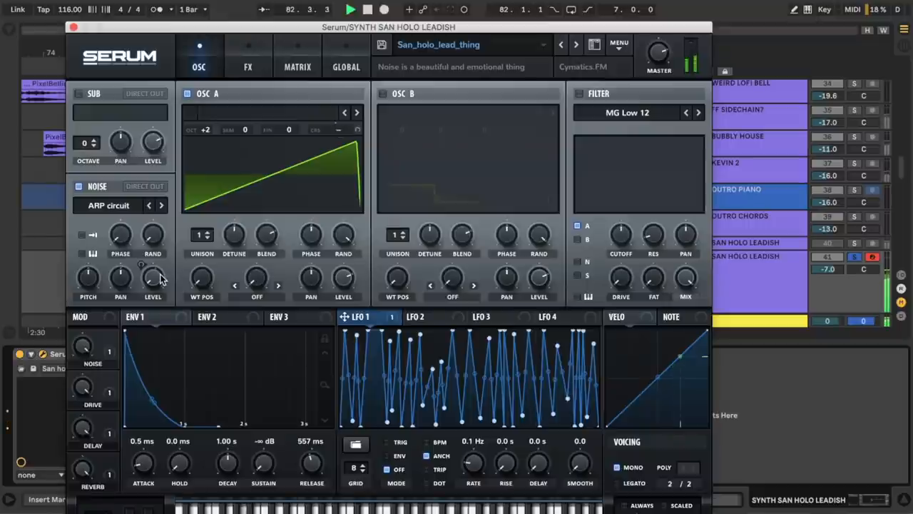
mouse_move(151, 279)
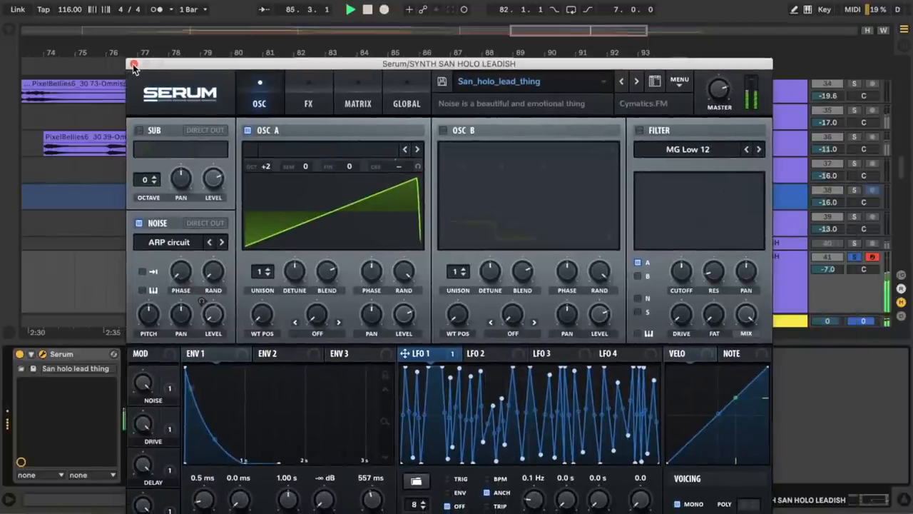
left_click(133, 65)
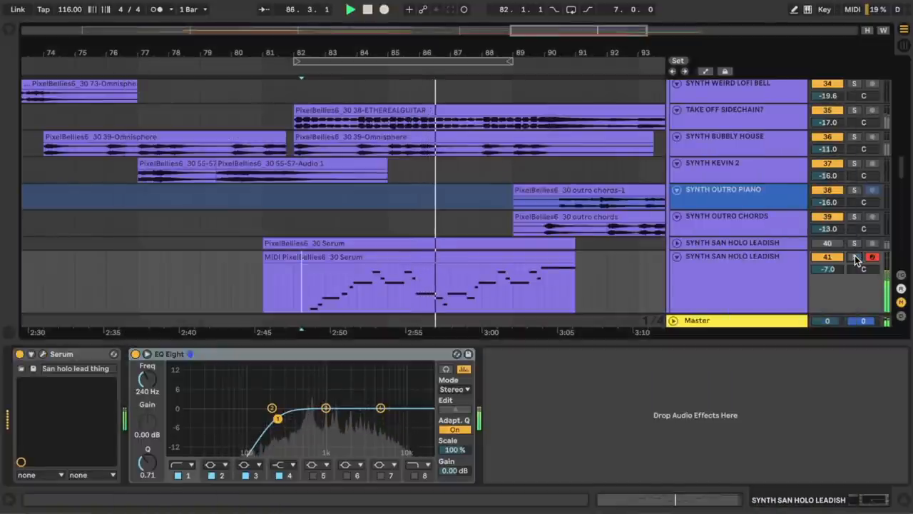